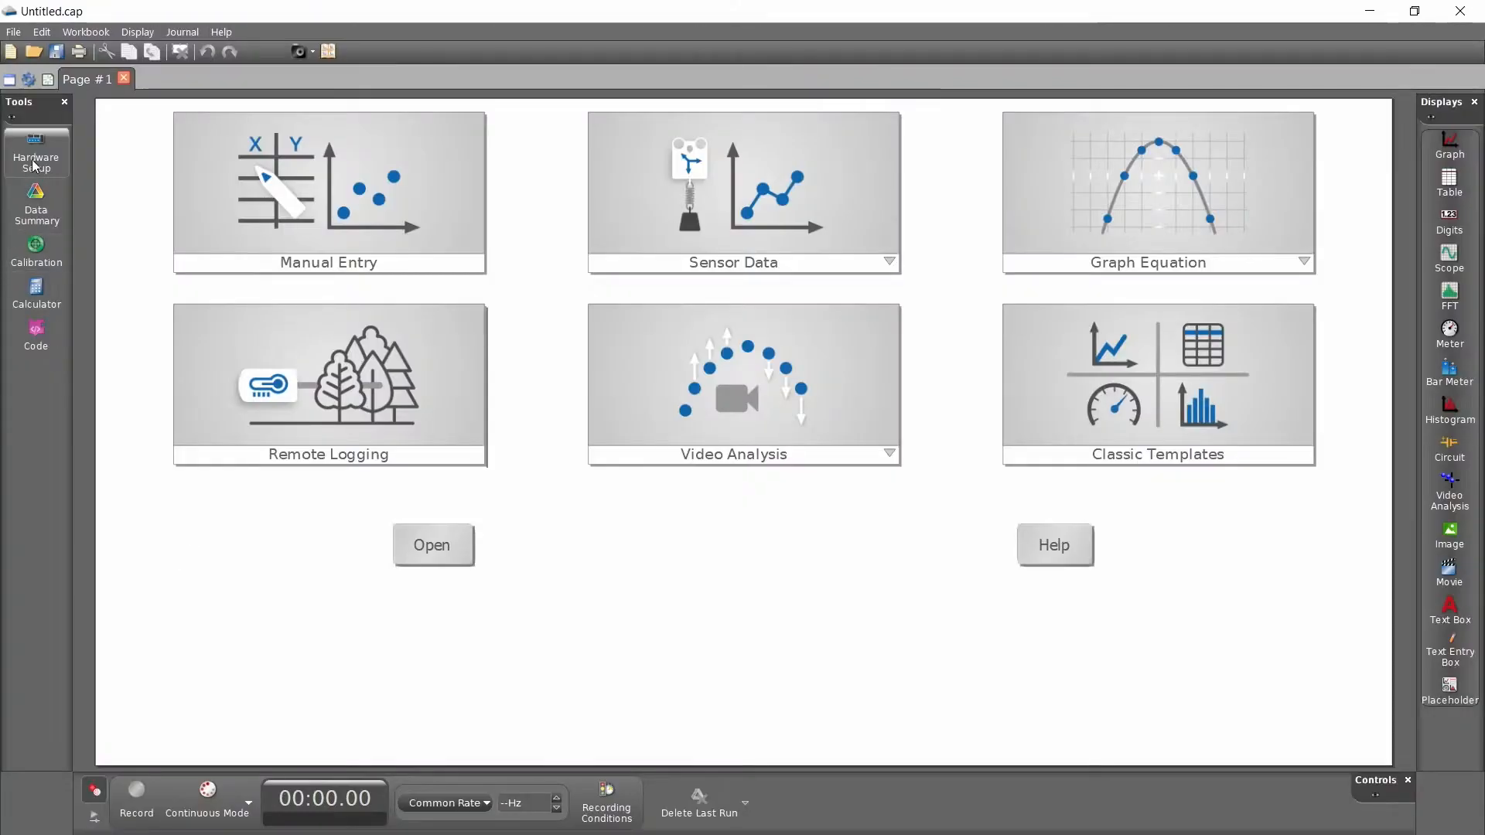
# Step: Connect the Wireless Force Platform (2D) through Hardware Setup, ready to record
pyautogui.click(37, 156)
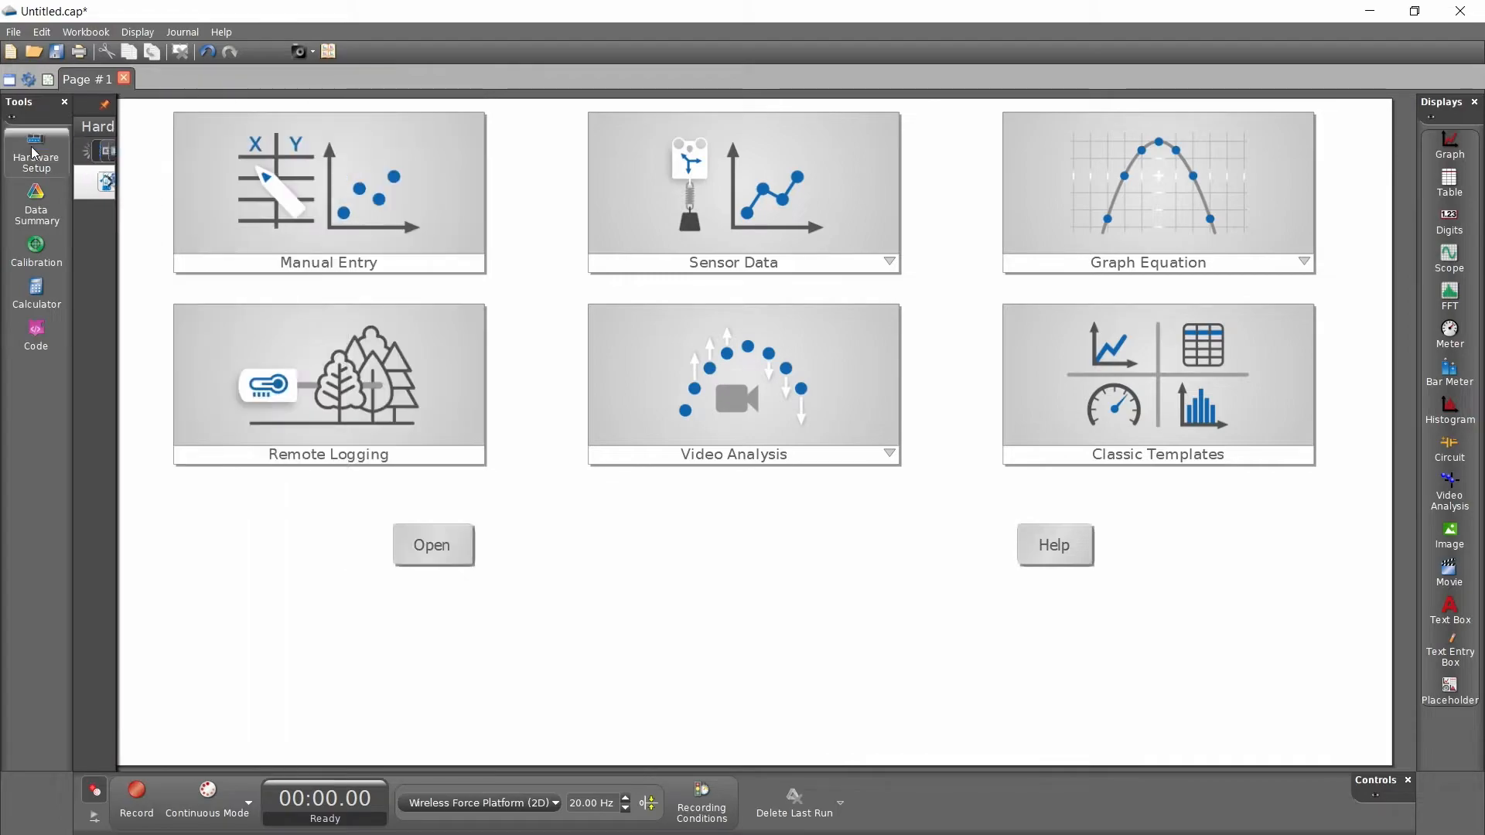
pyautogui.moveTo(37, 152)
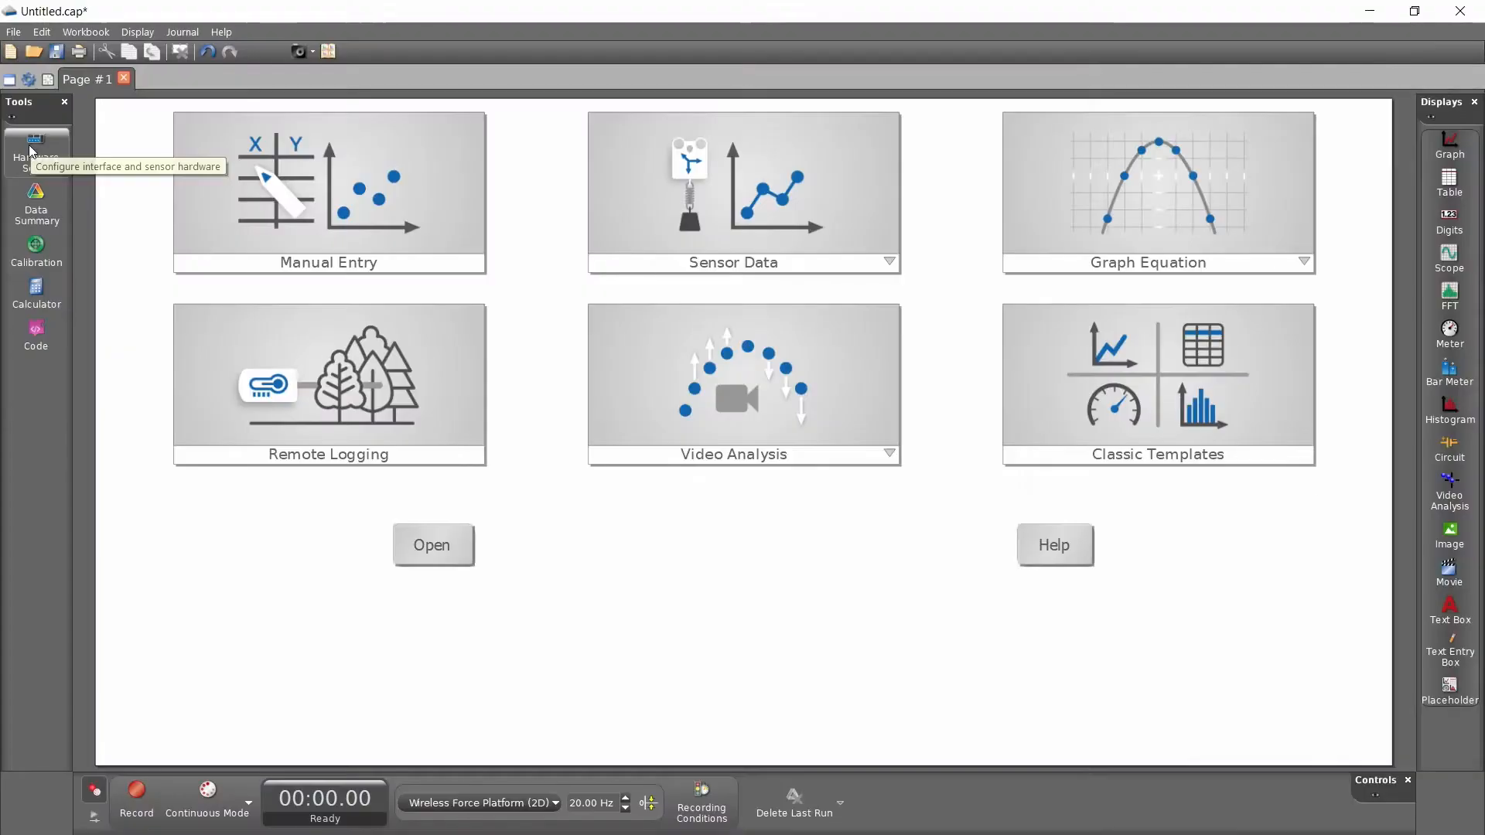
pyautogui.moveTo(1474, 155)
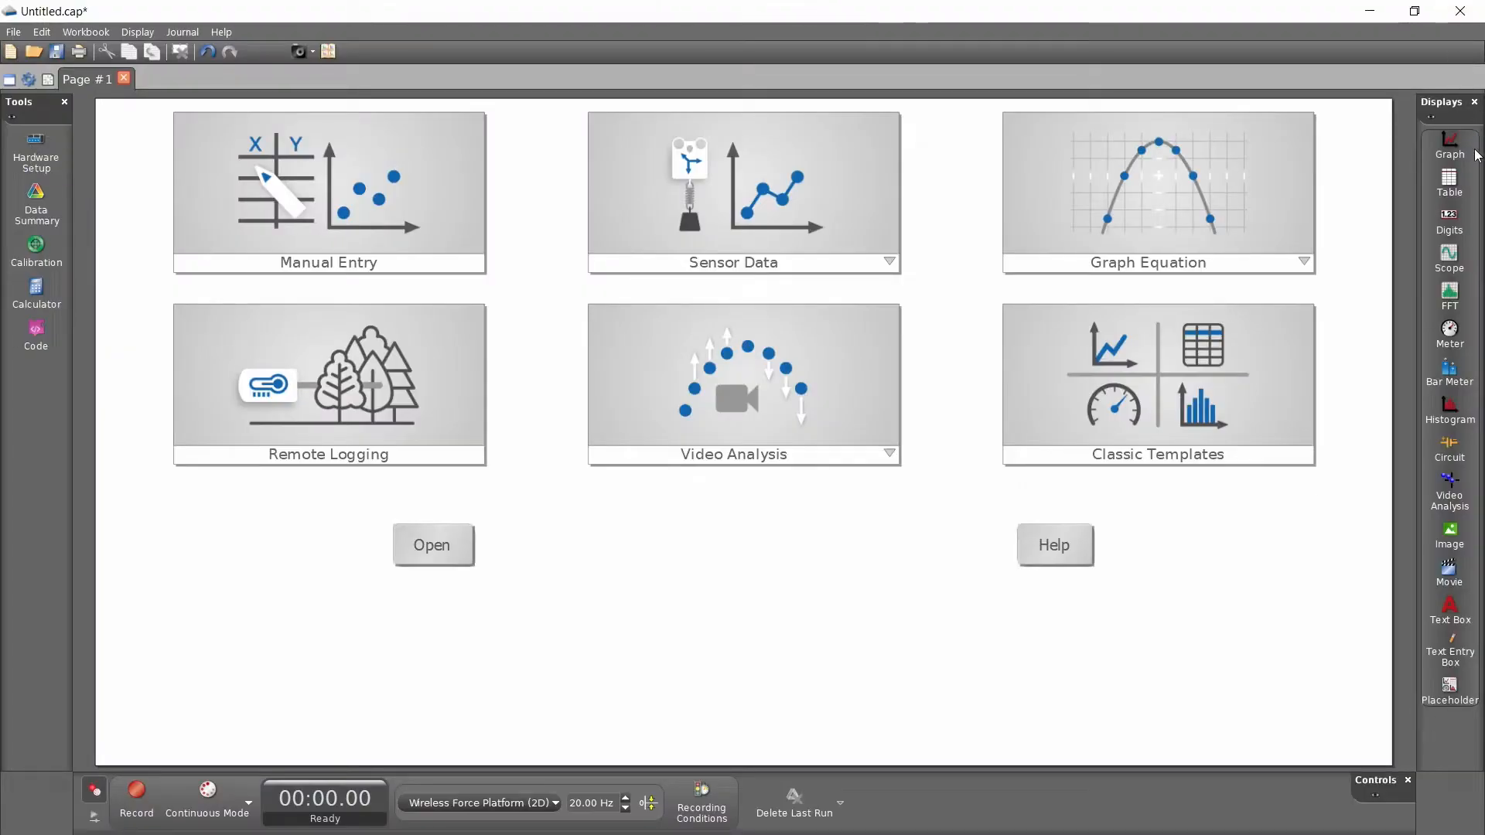
# Step: Create a graph plotting Normal Force against time, with sampling raised to 500 Hz
pyautogui.click(1448, 147)
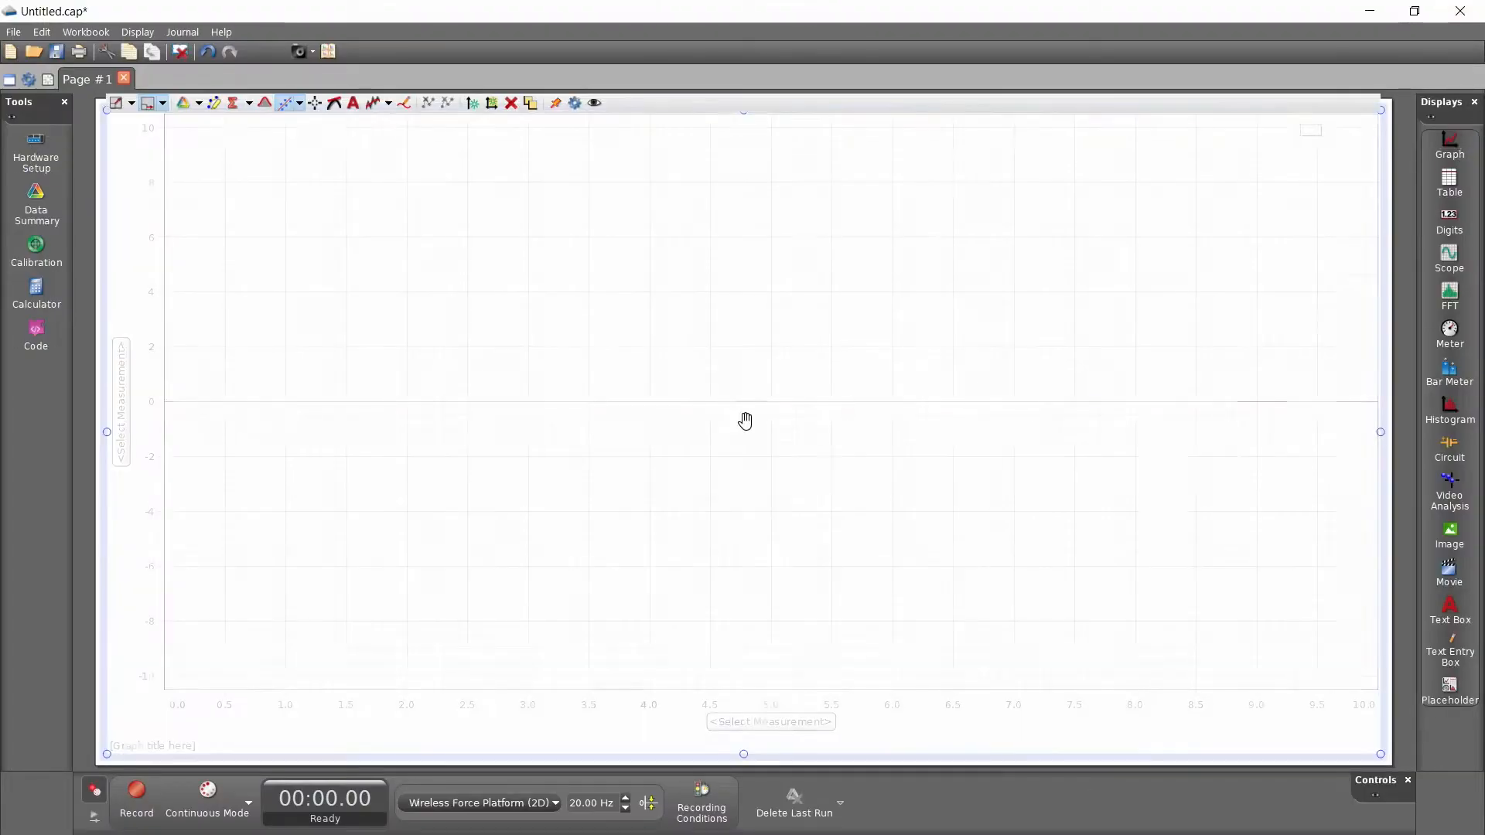
pyautogui.click(120, 397)
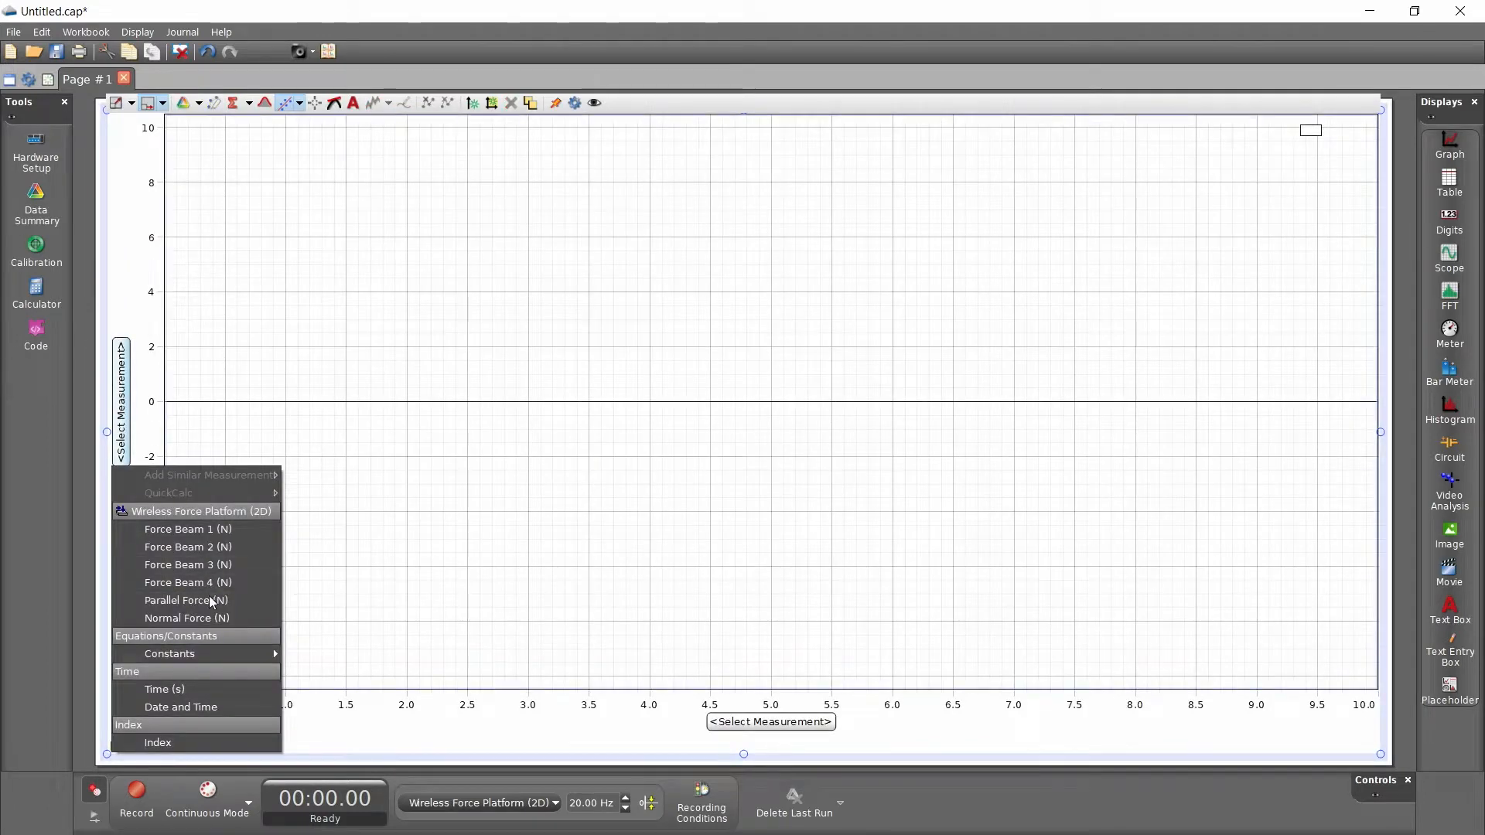
pyautogui.click(187, 617)
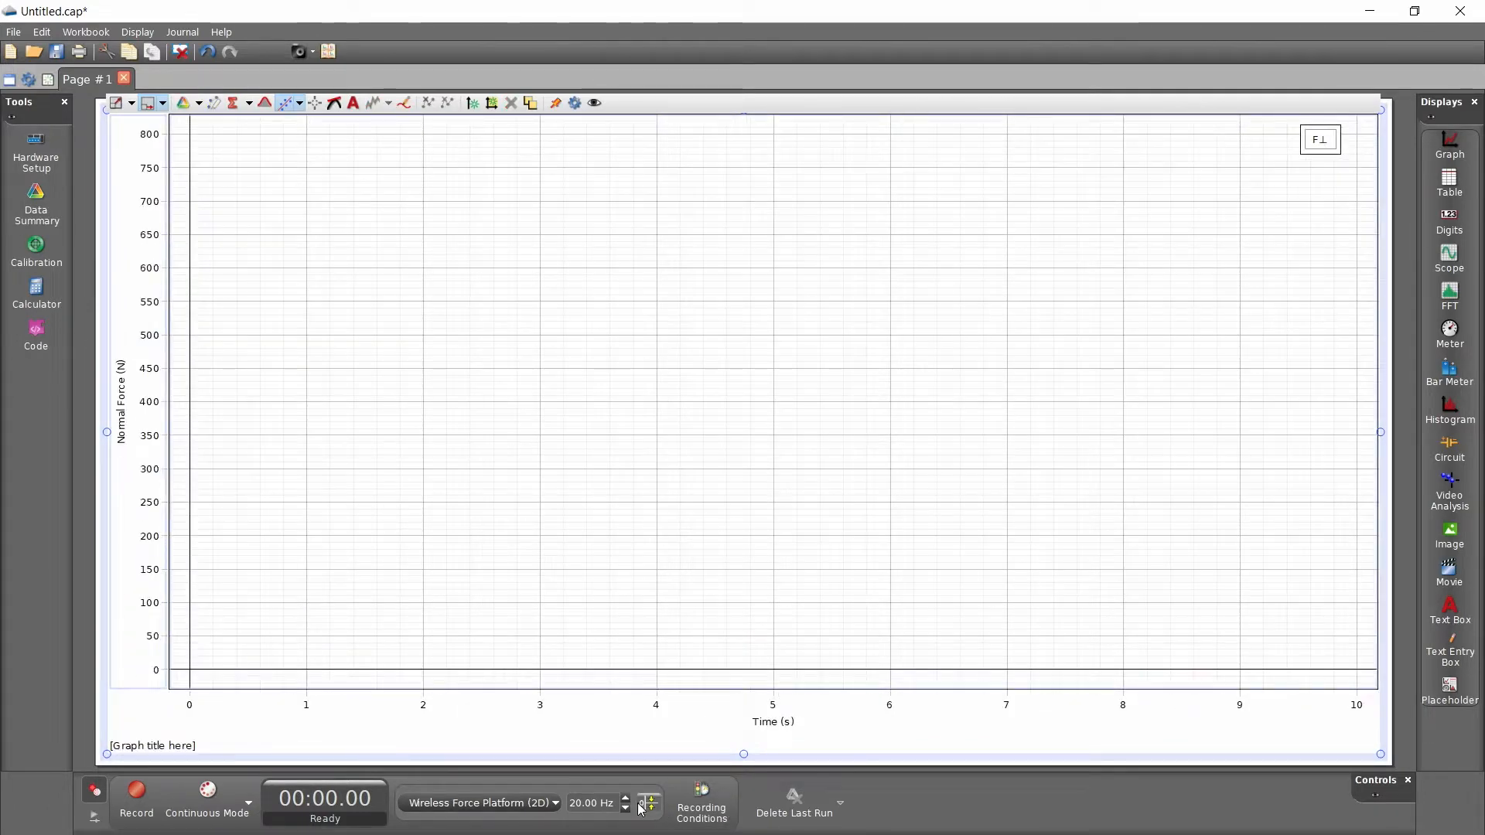
pyautogui.click(627, 801)
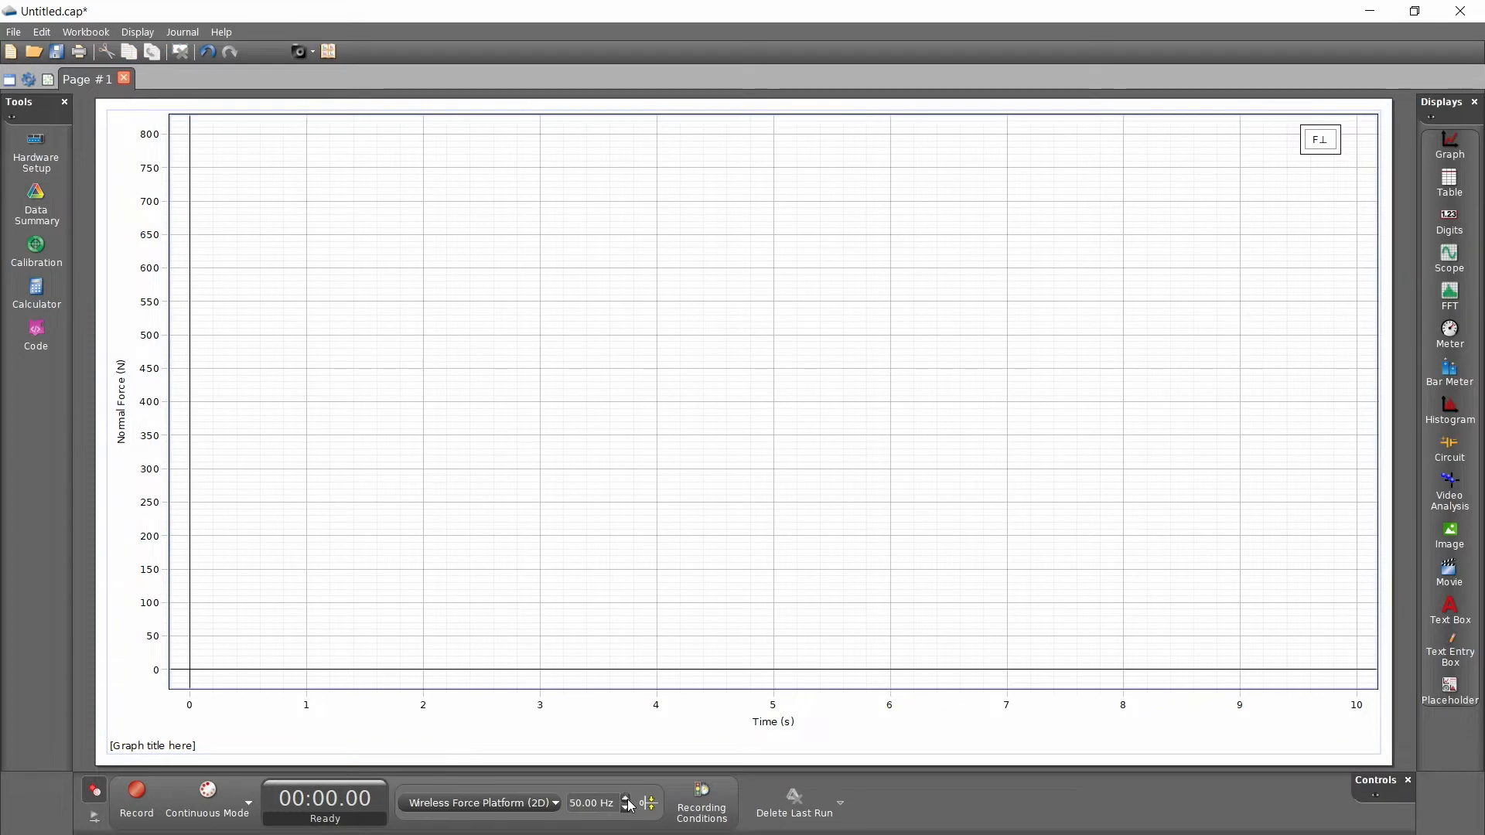
pyautogui.click(628, 798)
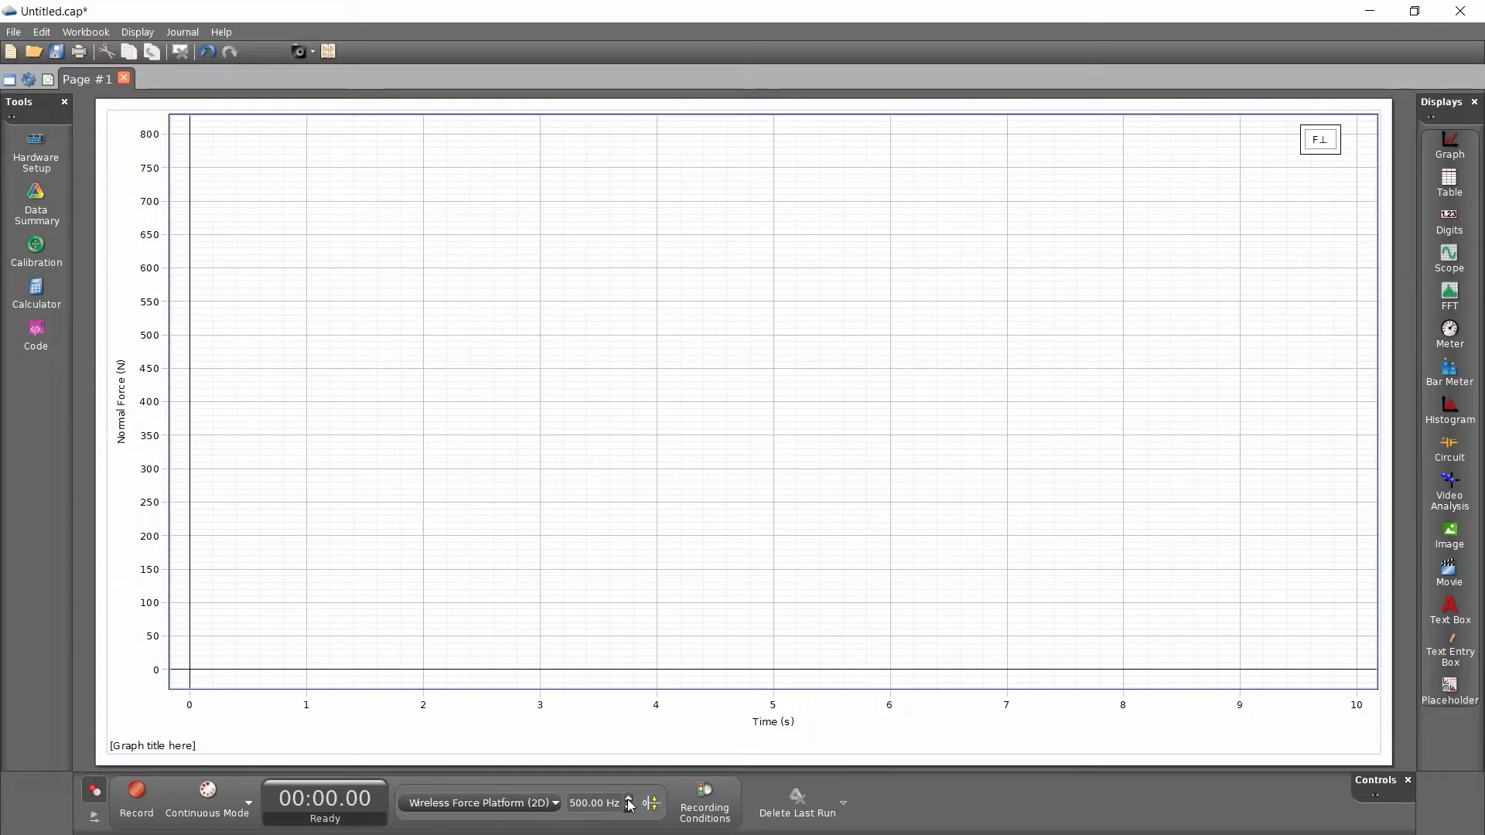
pyautogui.moveTo(422, 54)
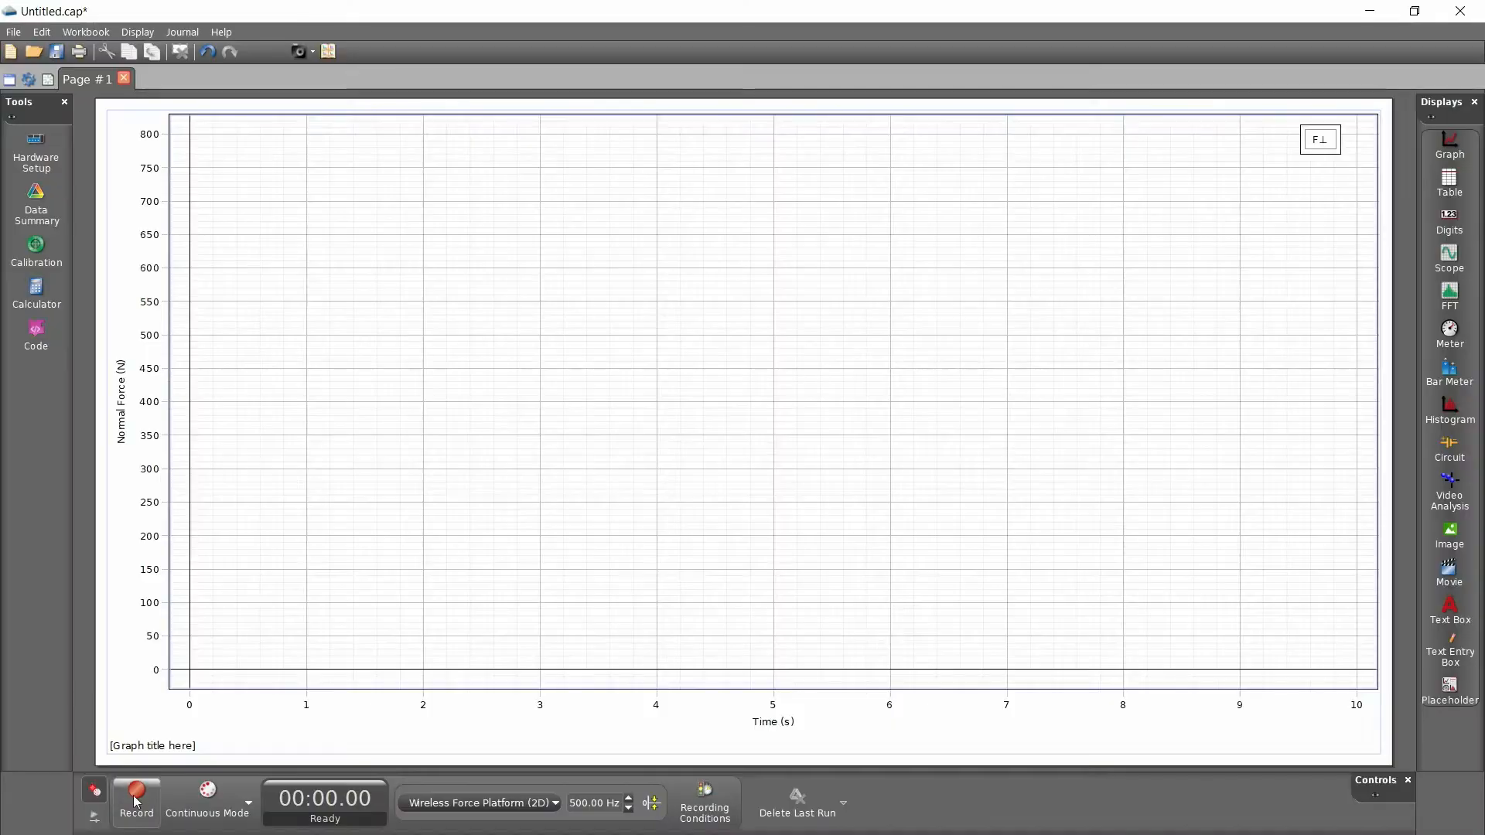
# Step: Record Run #1 of jumps, capturing four normal force peaks near 750–830 N
pyautogui.click(135, 800)
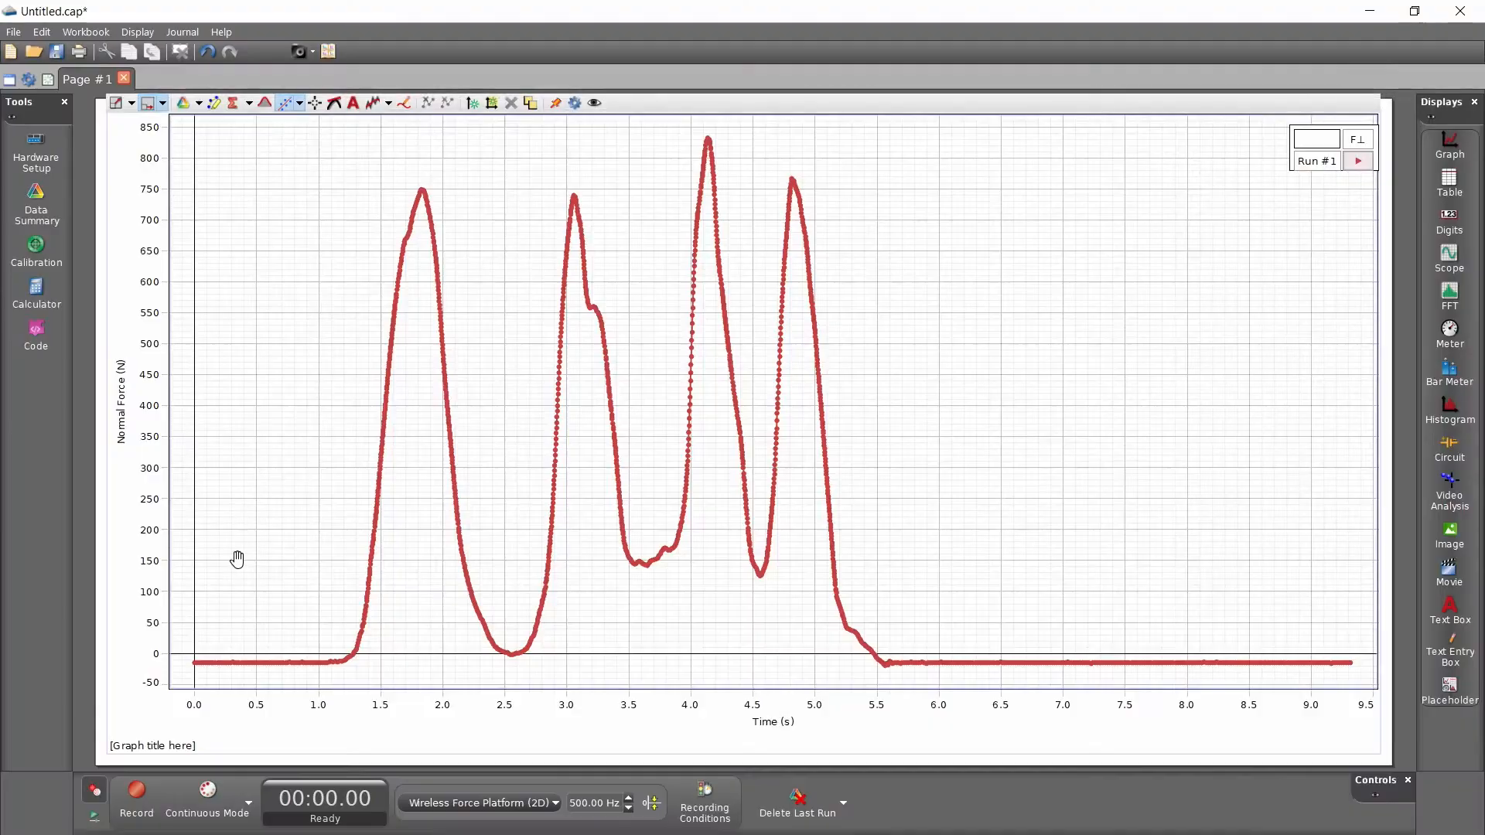
# Step: Start recording Run #2 while performing the jump on the platform
pyautogui.click(135, 796)
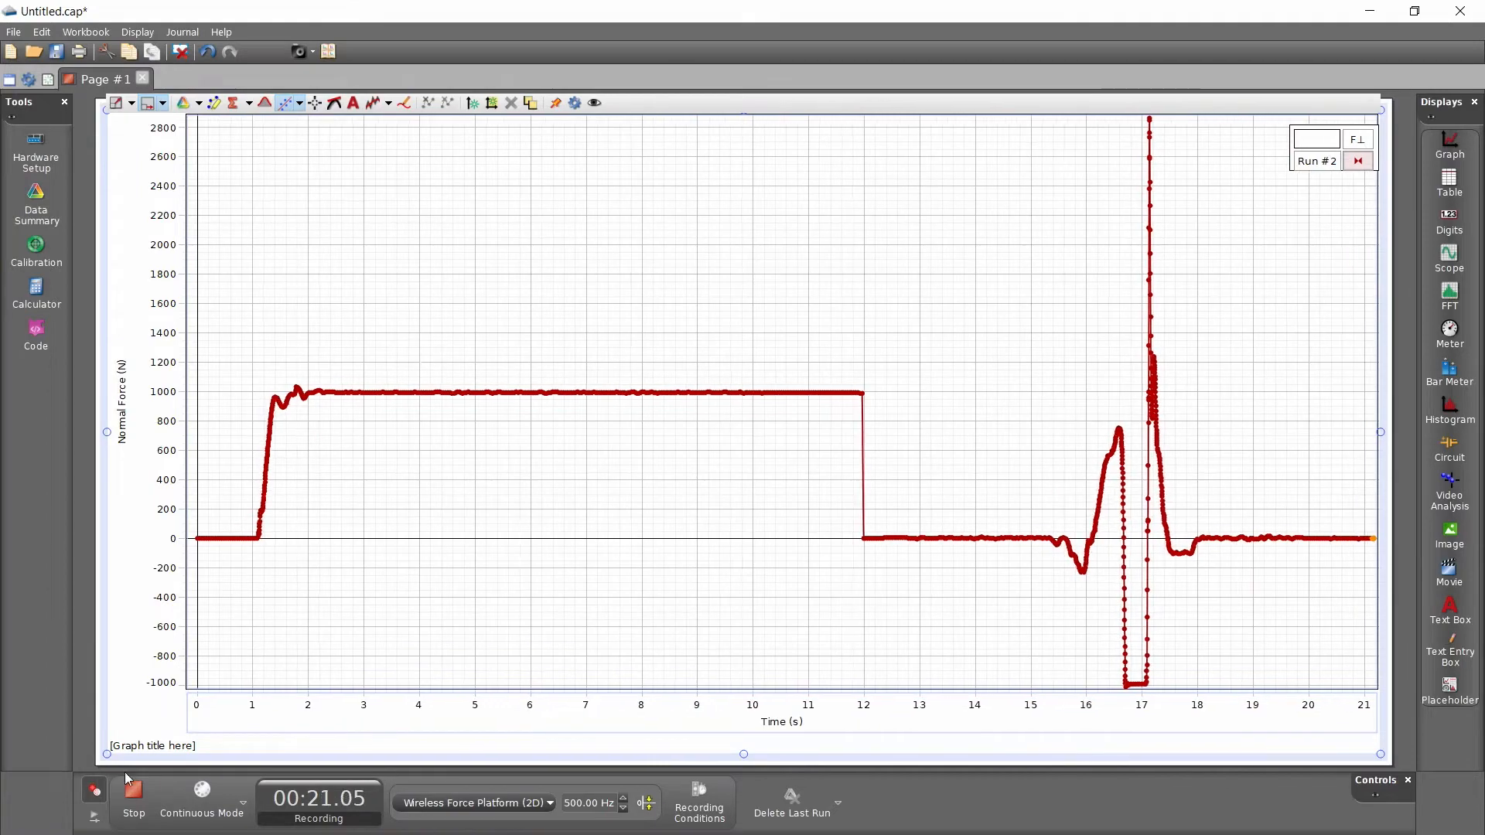
# Step: Stop Run #2 at about 21.7 seconds, keeping the ~2800 N spike and −1000 N dip
pyautogui.click(132, 792)
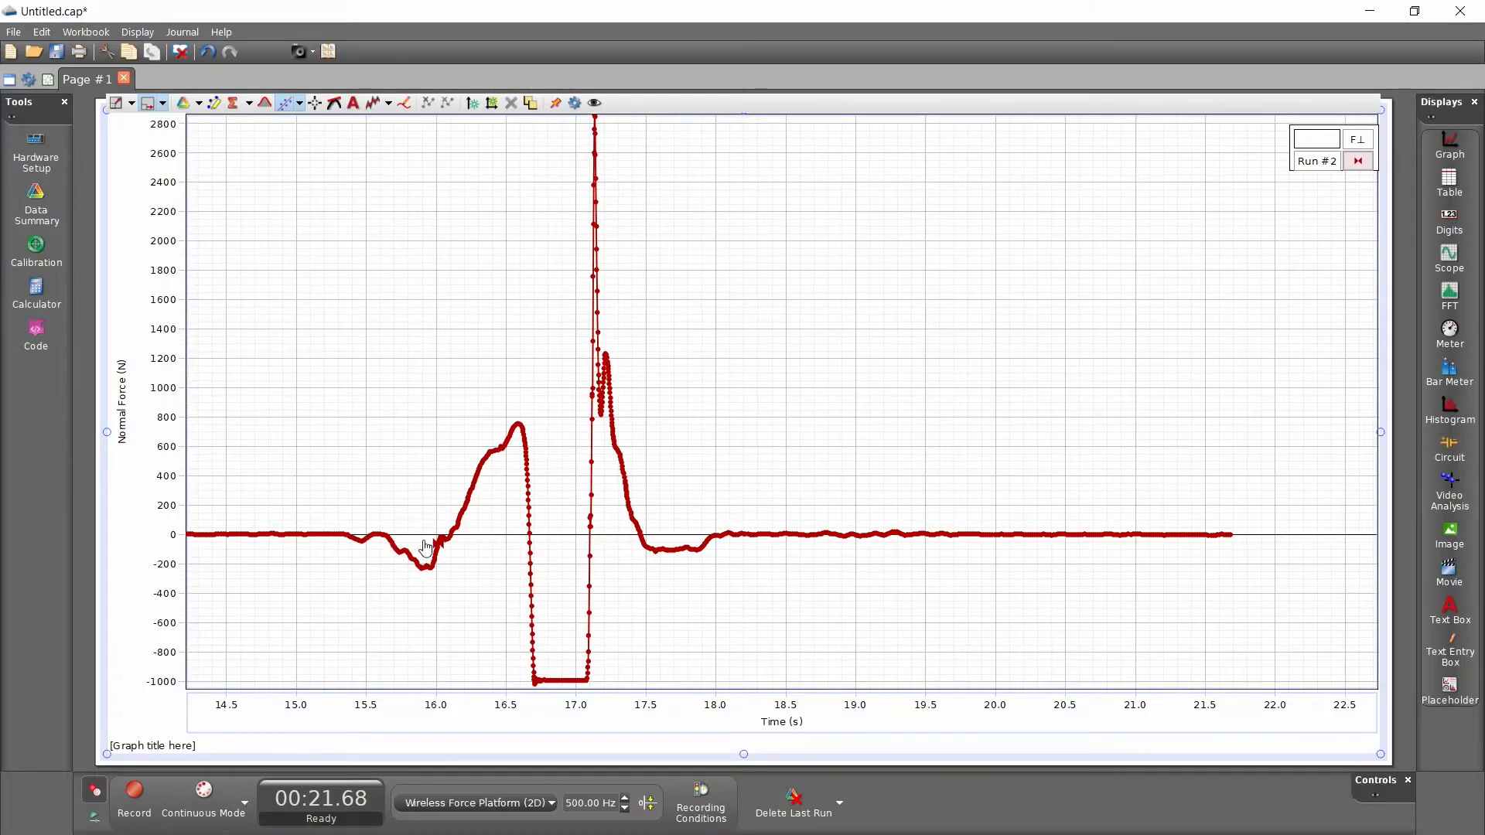
pyautogui.moveTo(428, 552)
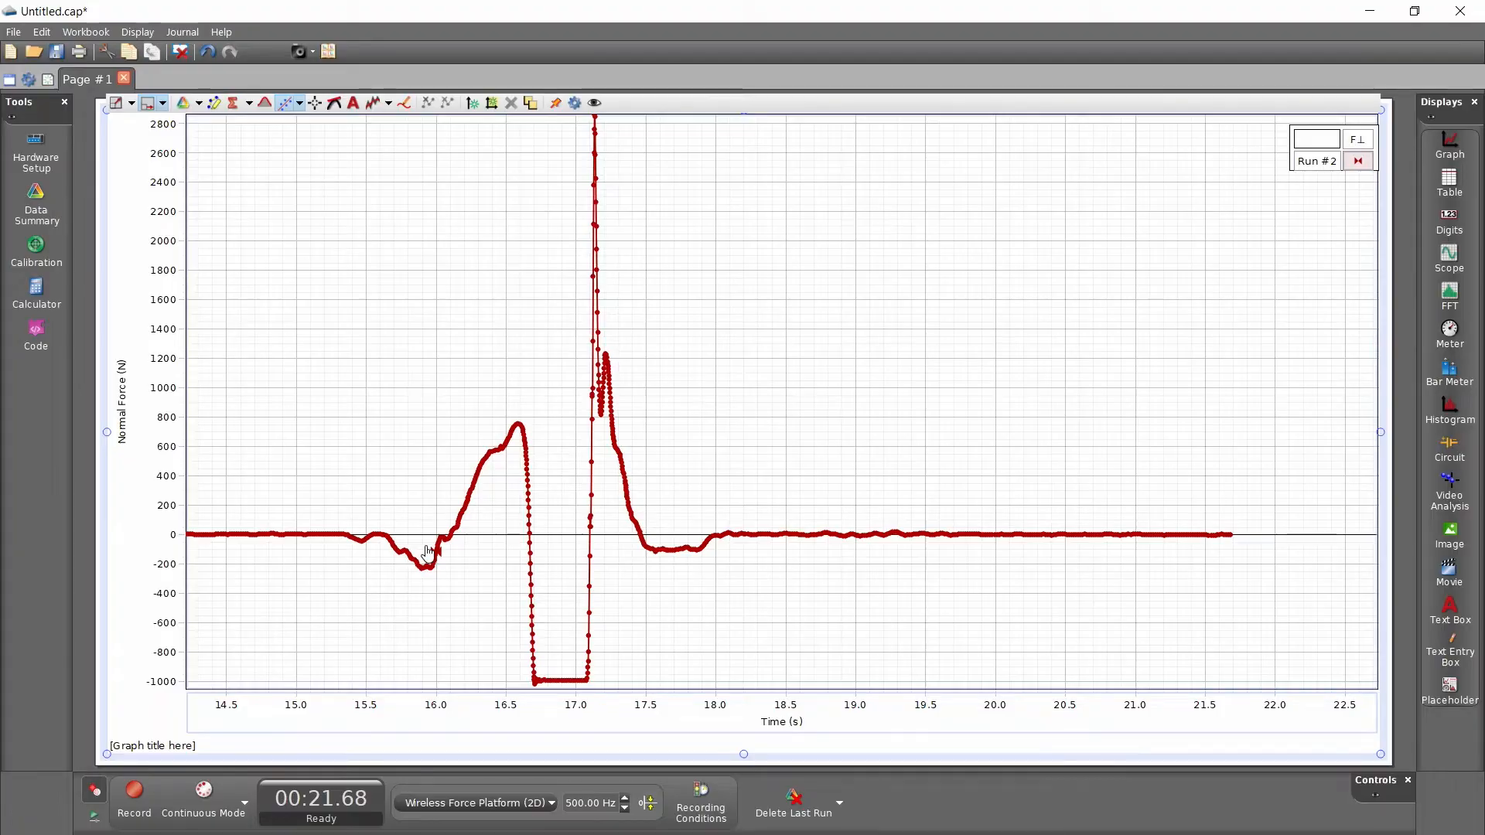
pyautogui.moveTo(645, 544)
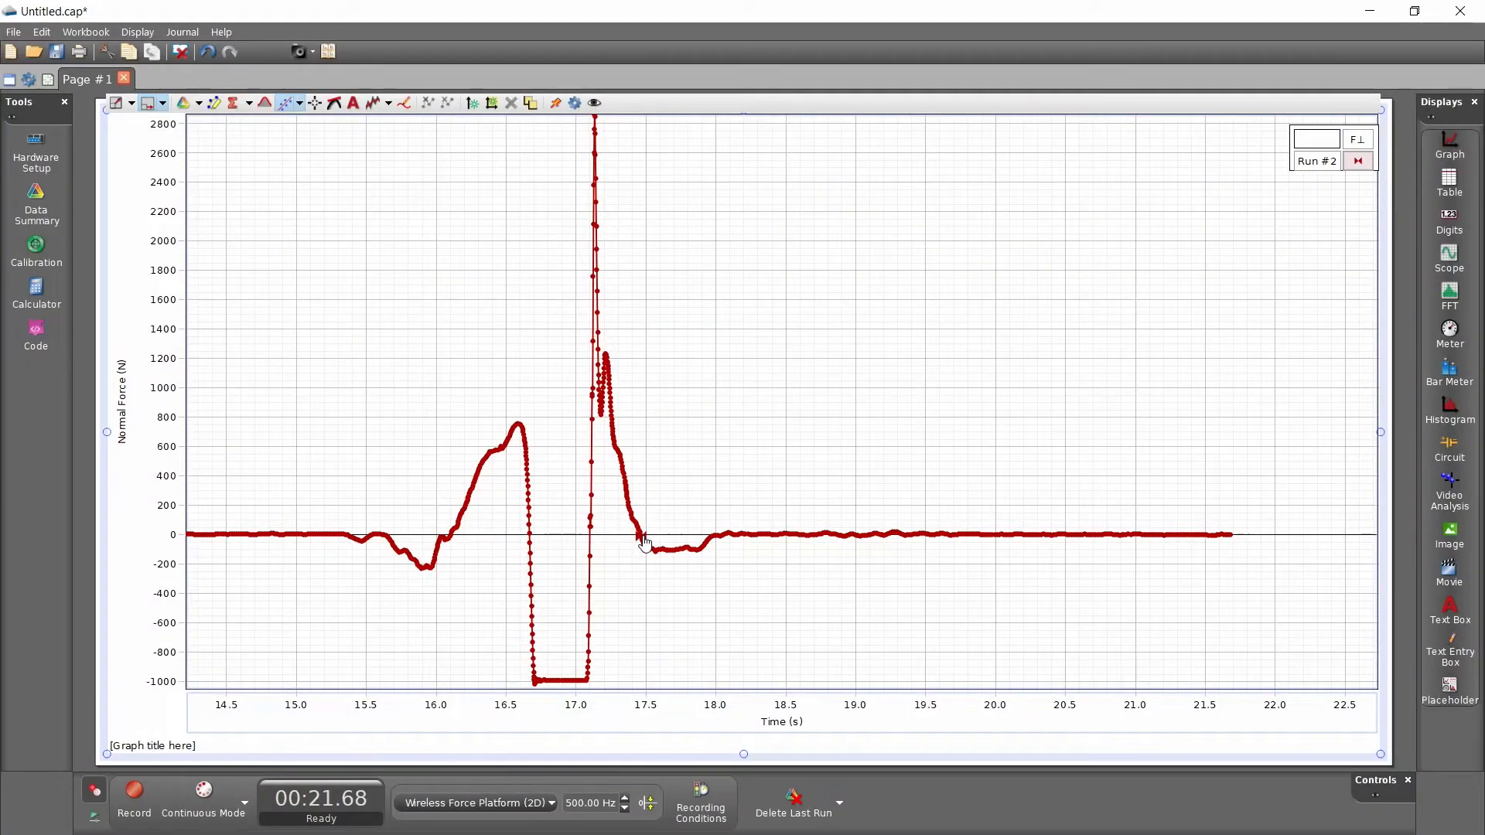
pyautogui.moveTo(536, 670)
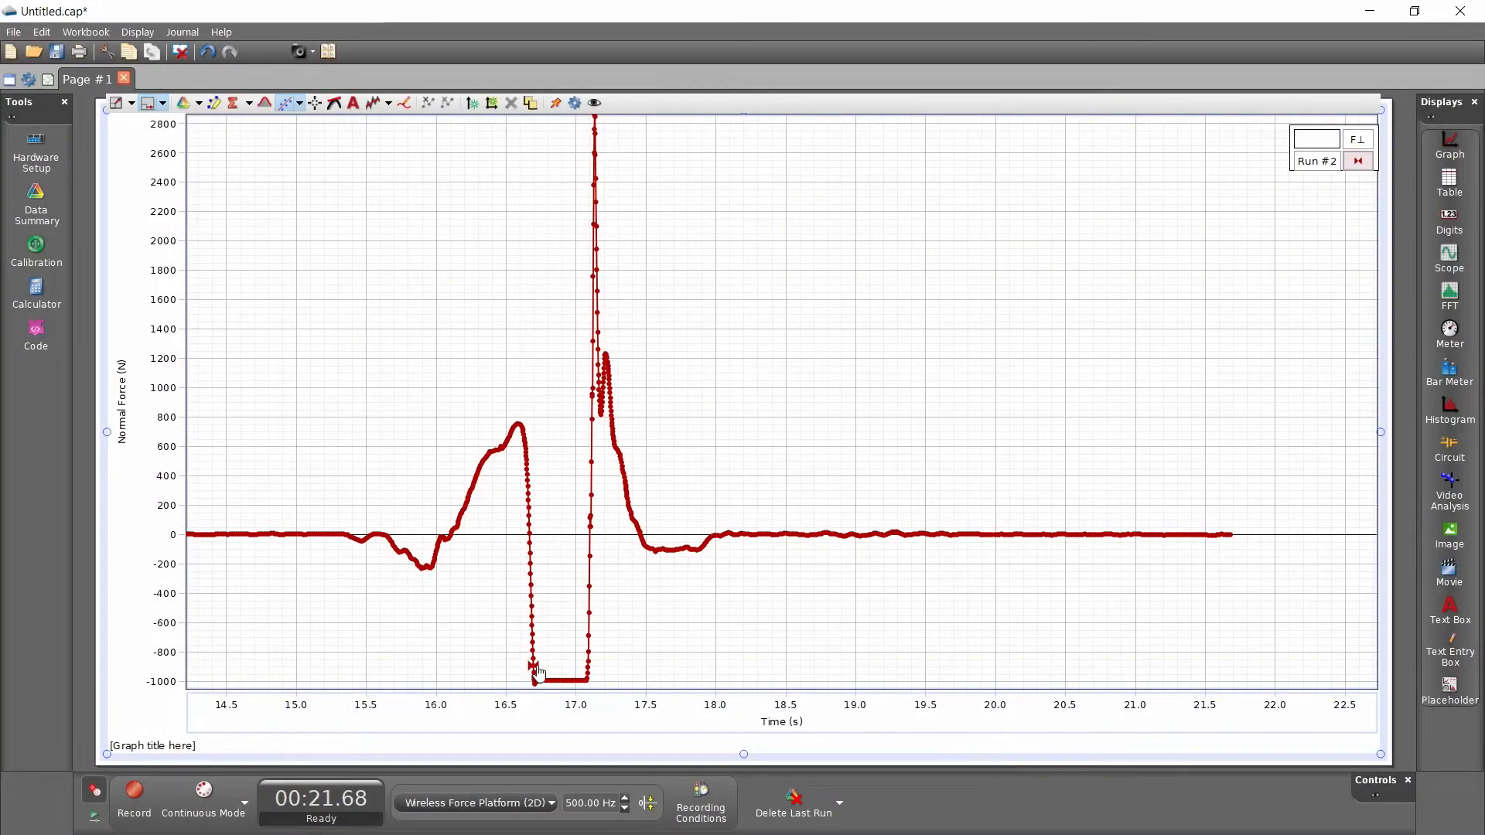
pyautogui.moveTo(591, 679)
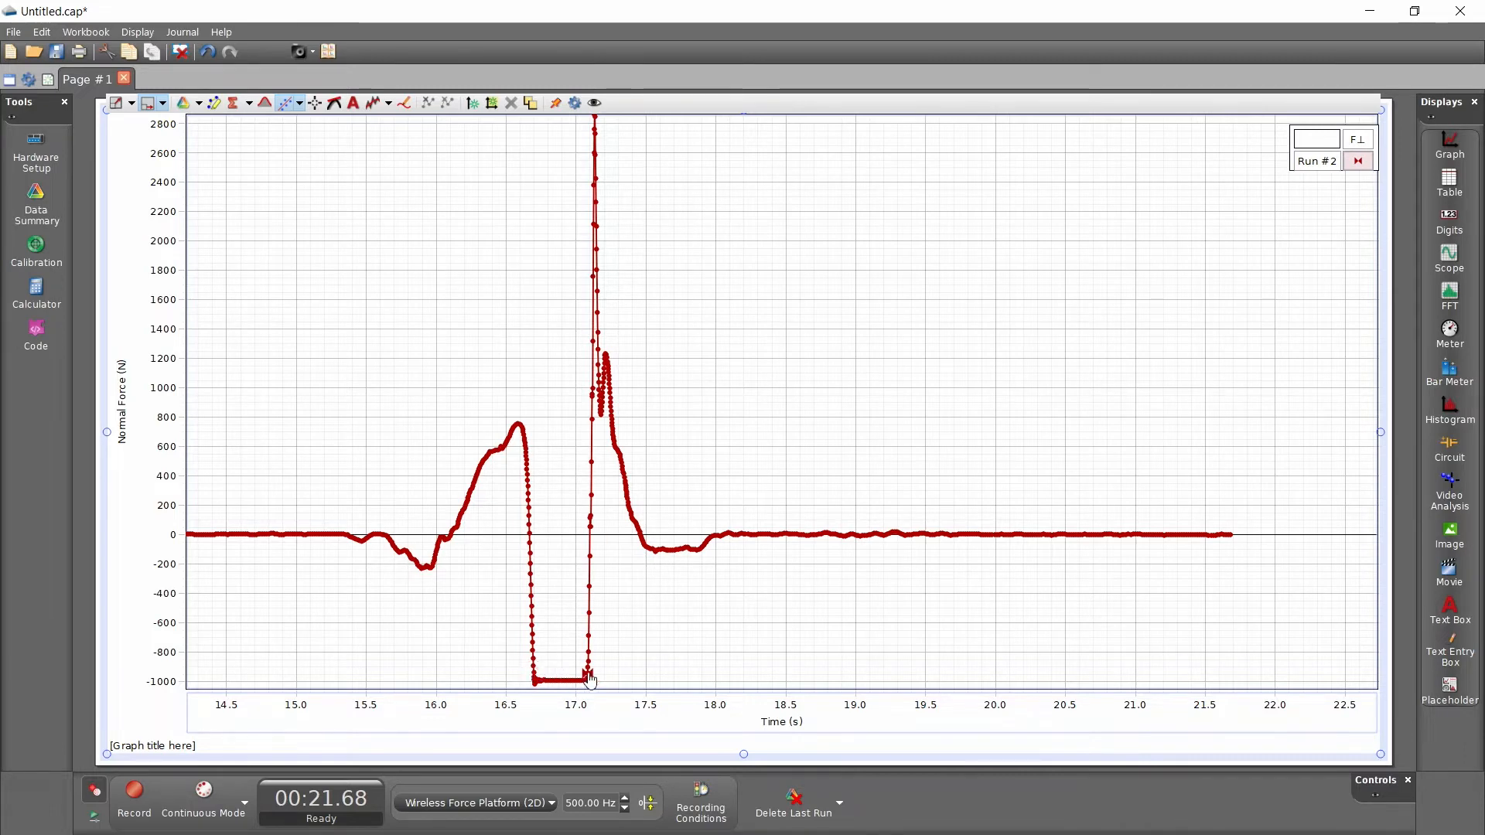
pyautogui.moveTo(633, 669)
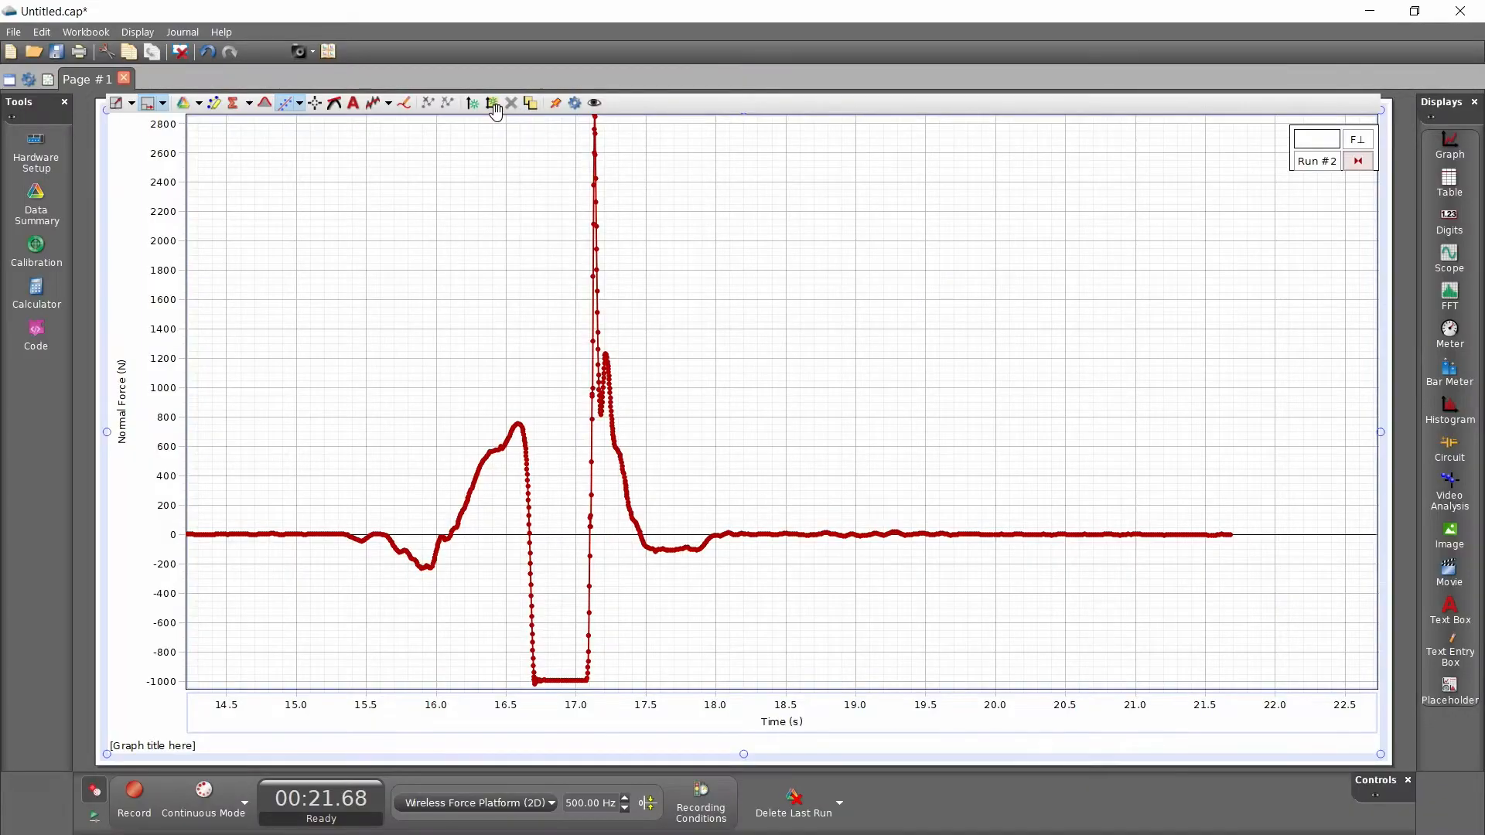
# Step: Add a Parallel Force plot under Normal Force, then record Run #3 for about 12.8 seconds
pyautogui.click(490, 102)
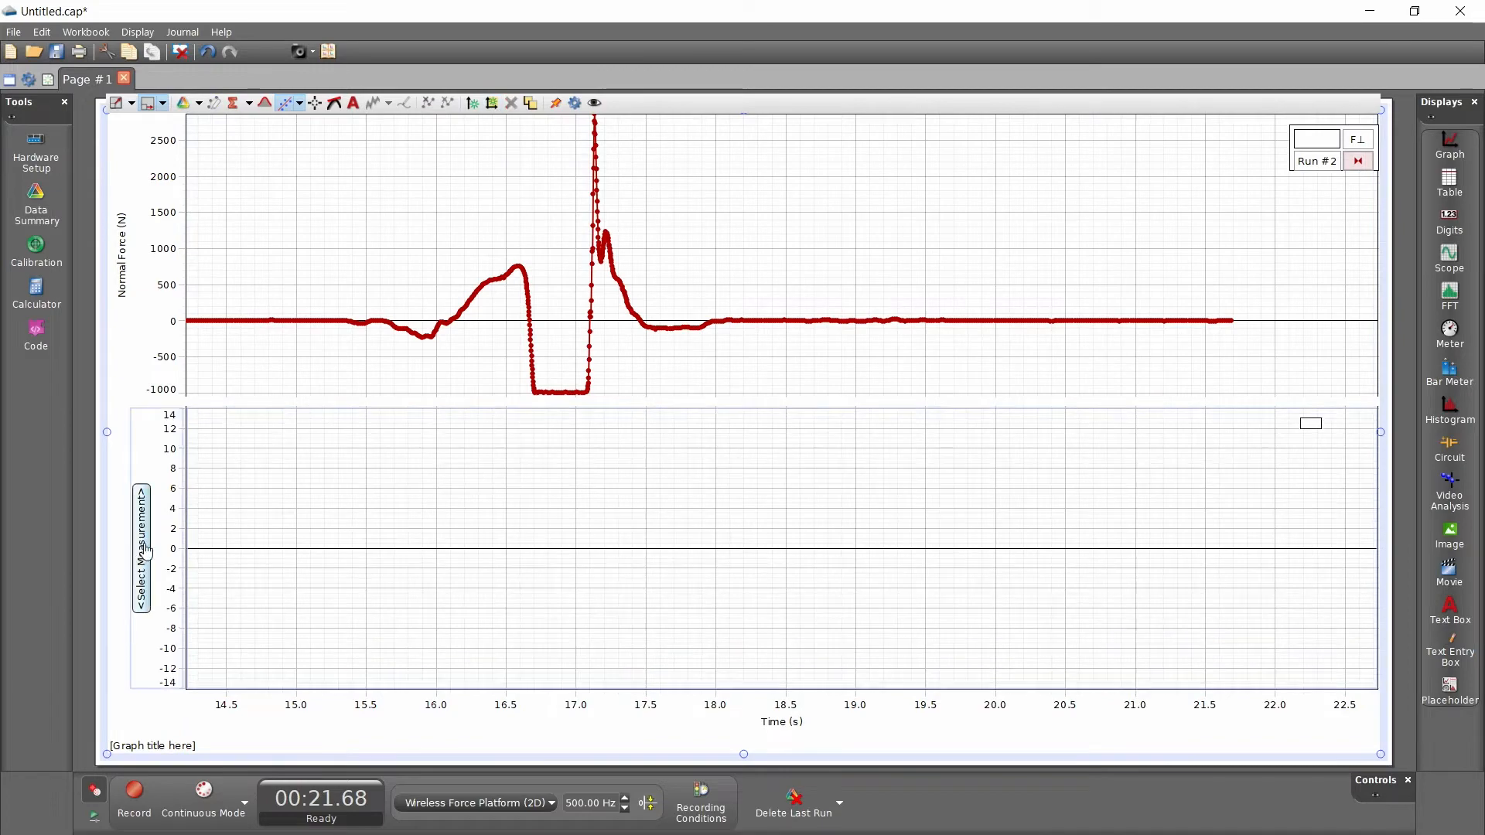
pyautogui.click(142, 548)
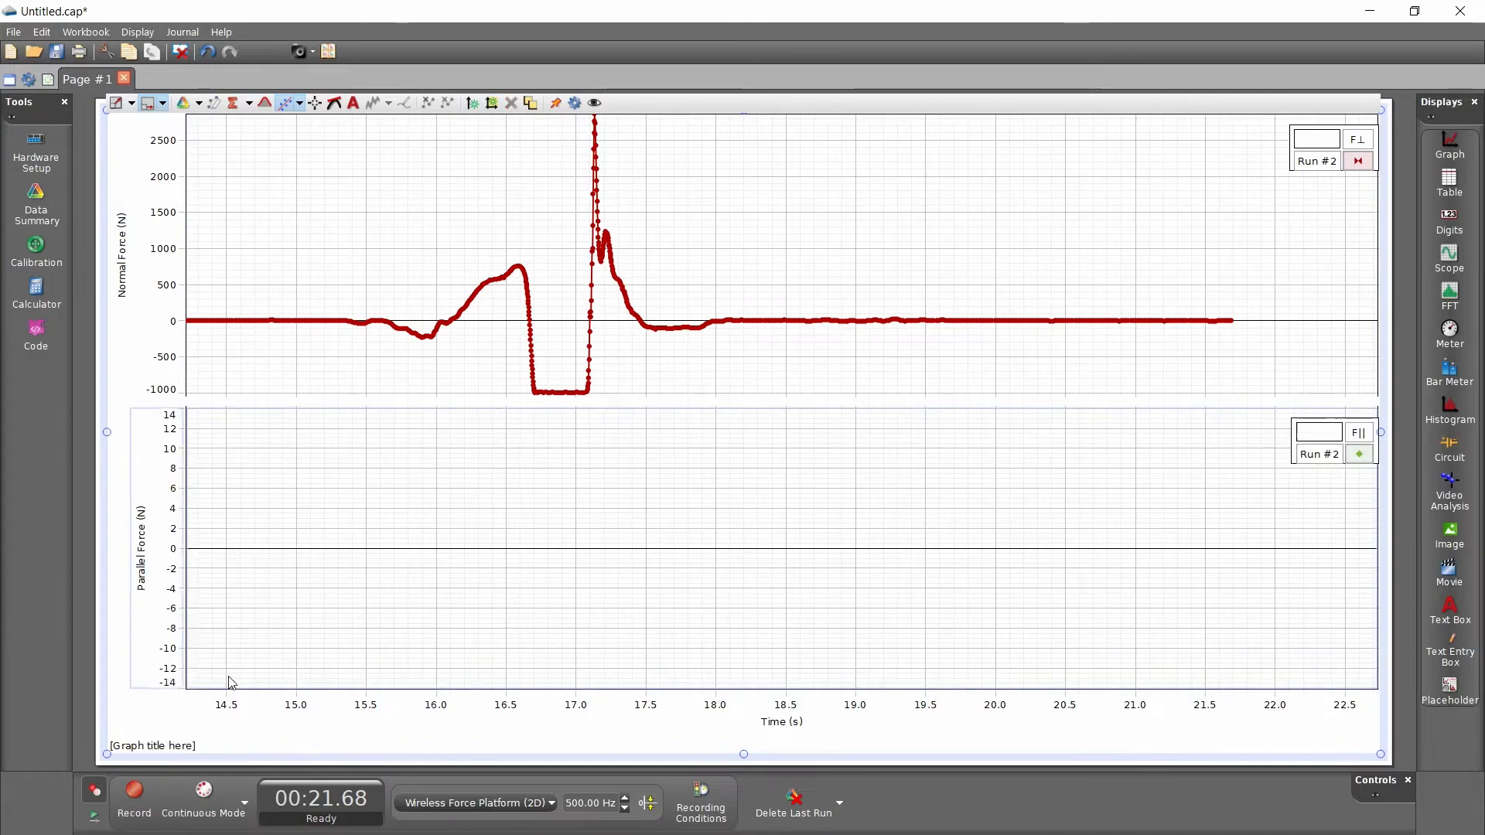
pyautogui.click(132, 796)
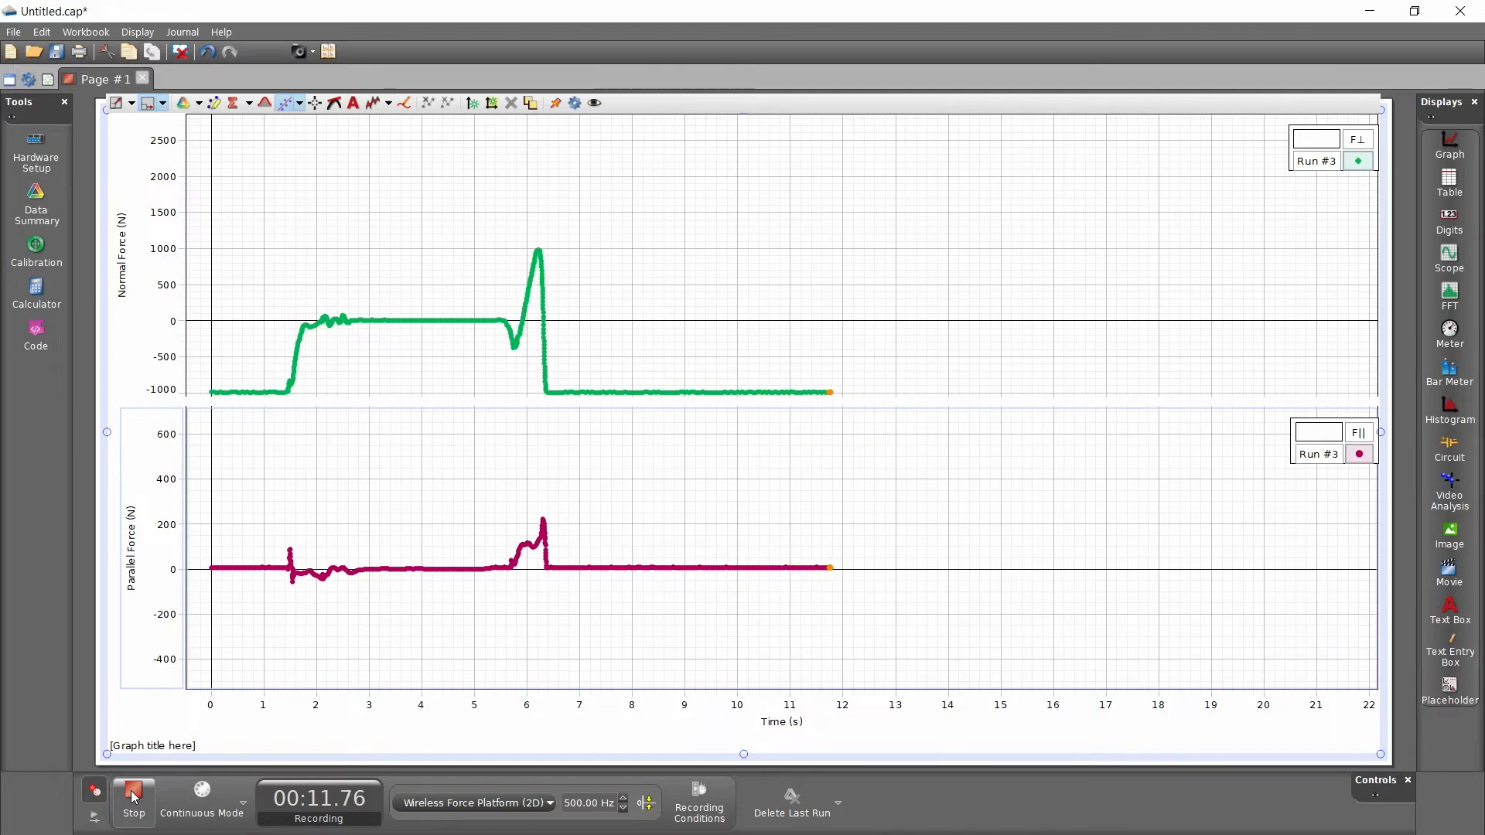
pyautogui.click(132, 801)
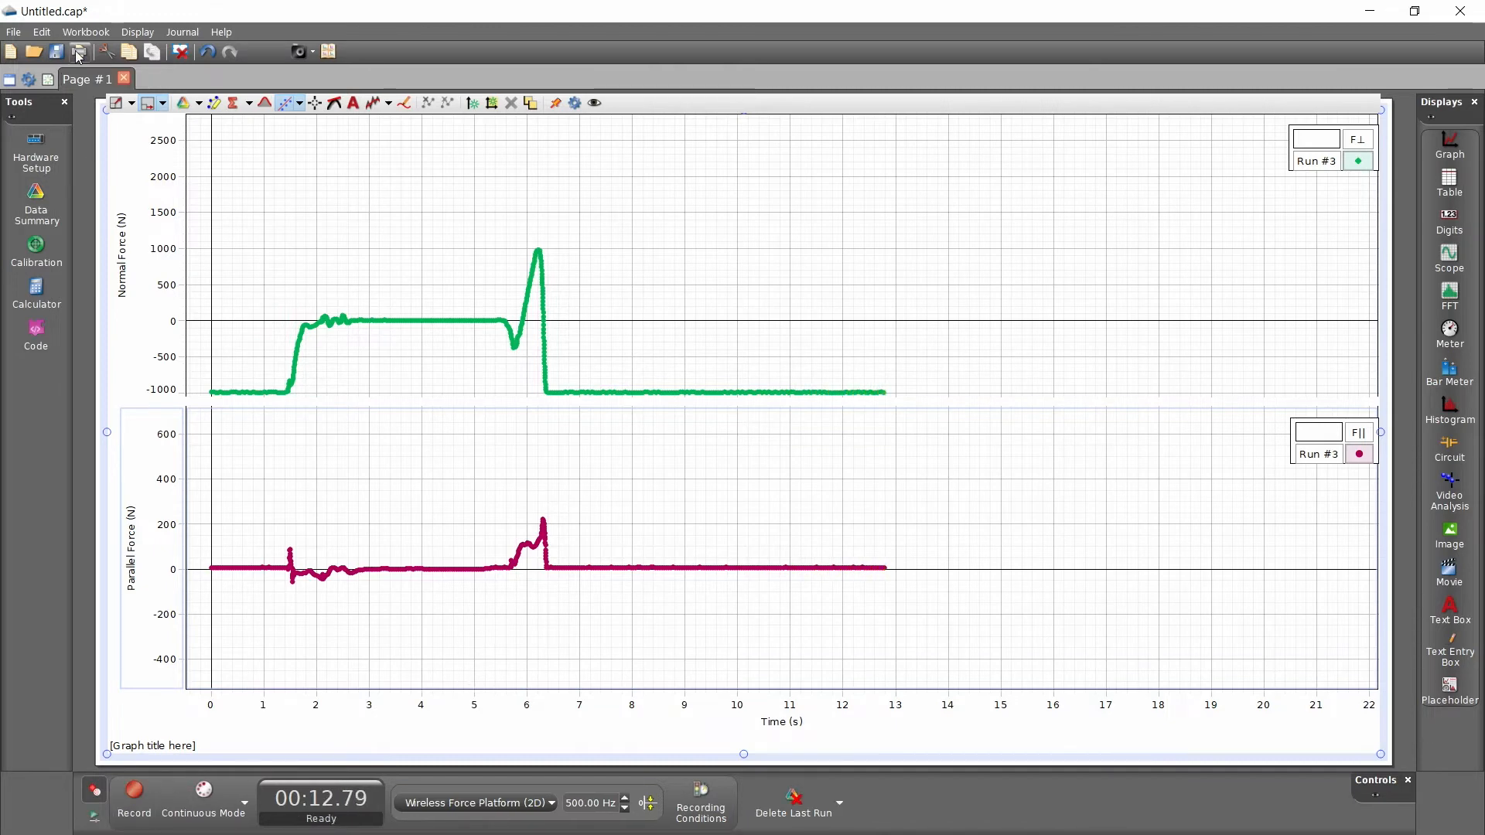